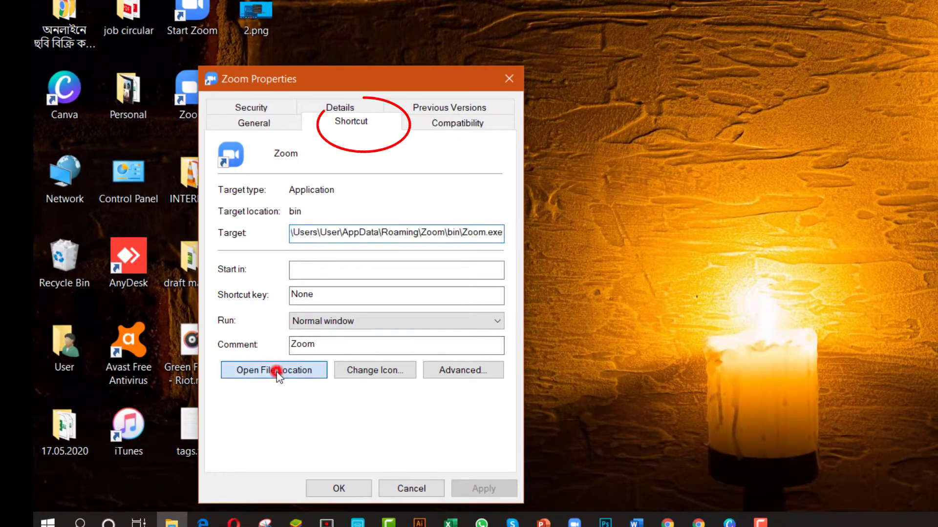
# Reveal Zoom.exe in its bin folder via Open File Location, then close the folder.
pyautogui.click(274, 369)
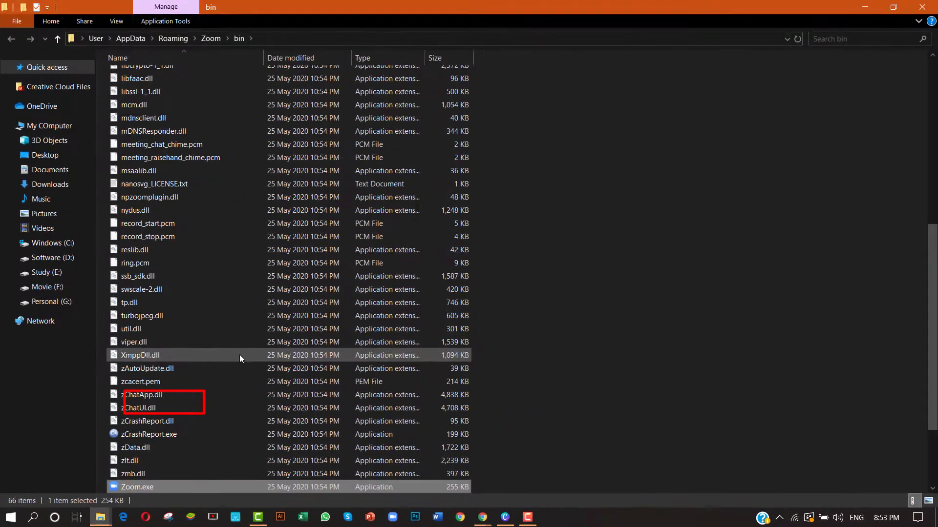
pyautogui.click(167, 434)
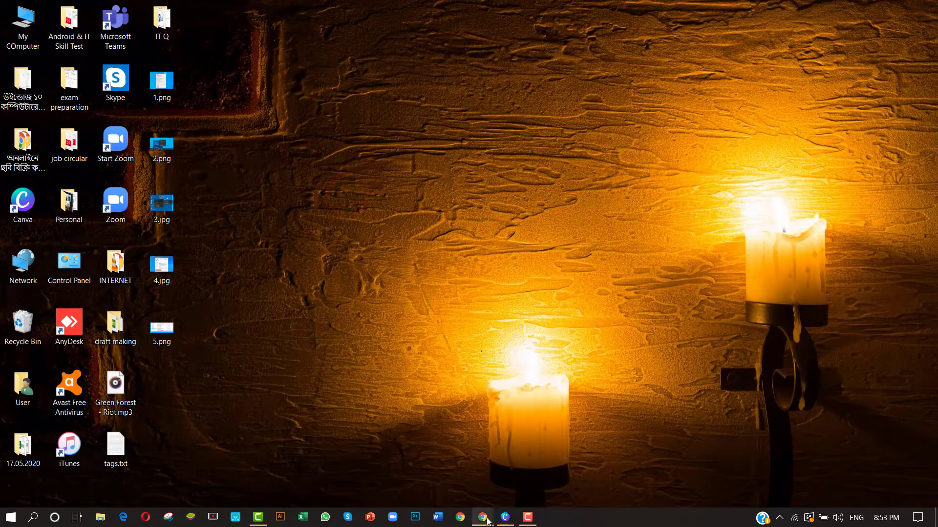
# From the taskbar Chrome shortcut's Properties, reveal chrome.exe in its Application folder.
pyautogui.rightClick(485, 517)
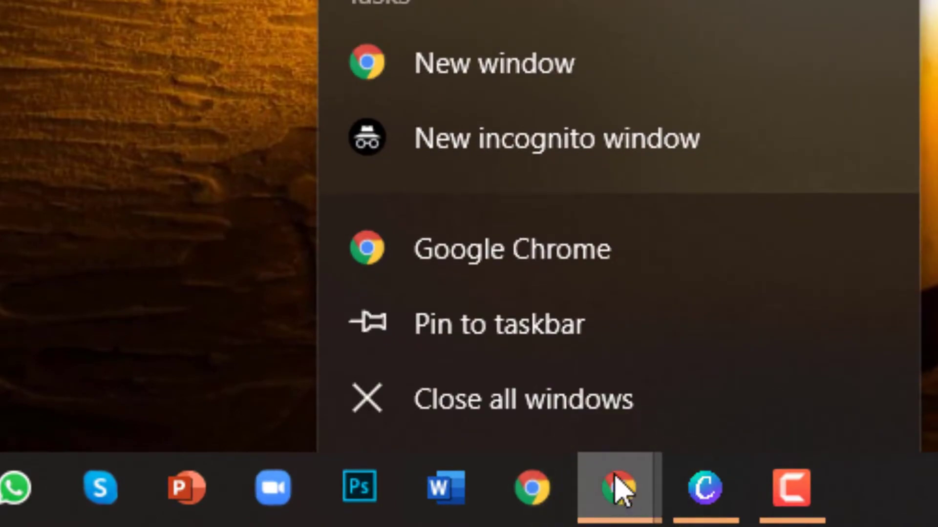
pyautogui.moveTo(513, 249)
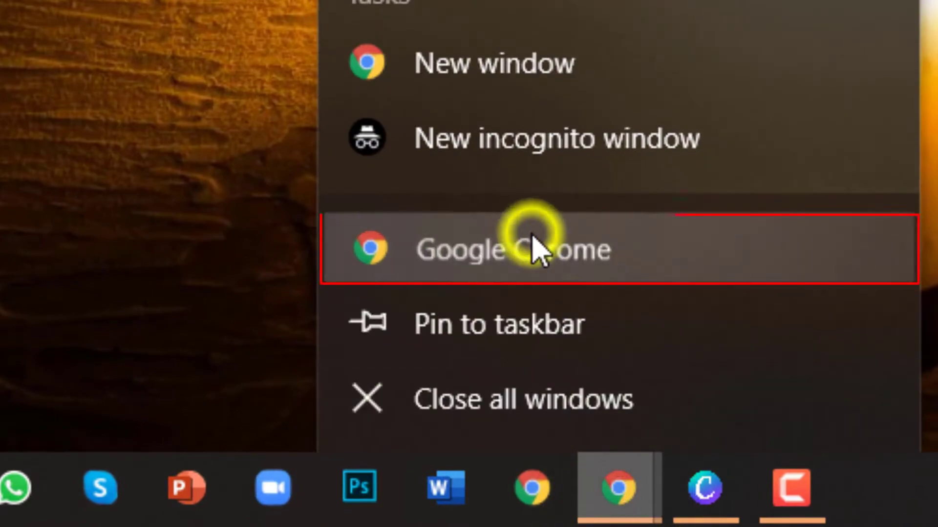
pyautogui.rightClick(512, 249)
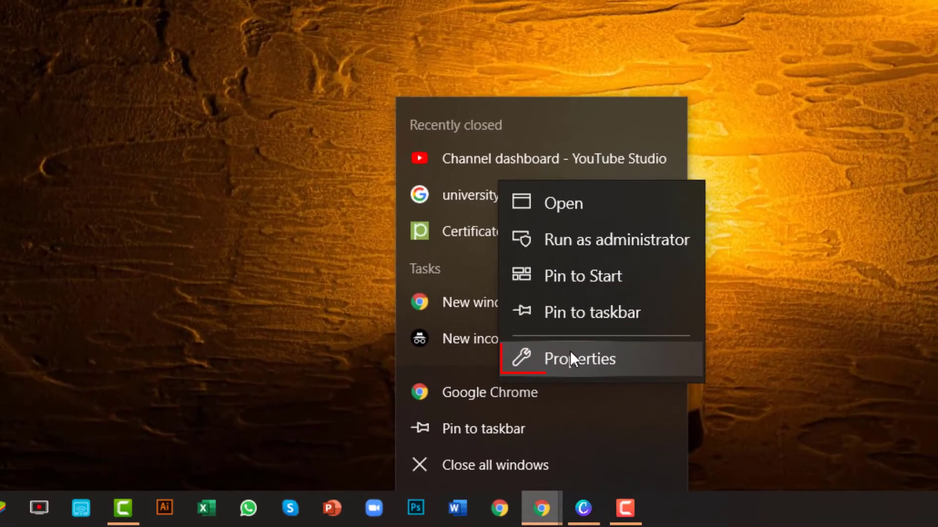
pyautogui.click(578, 358)
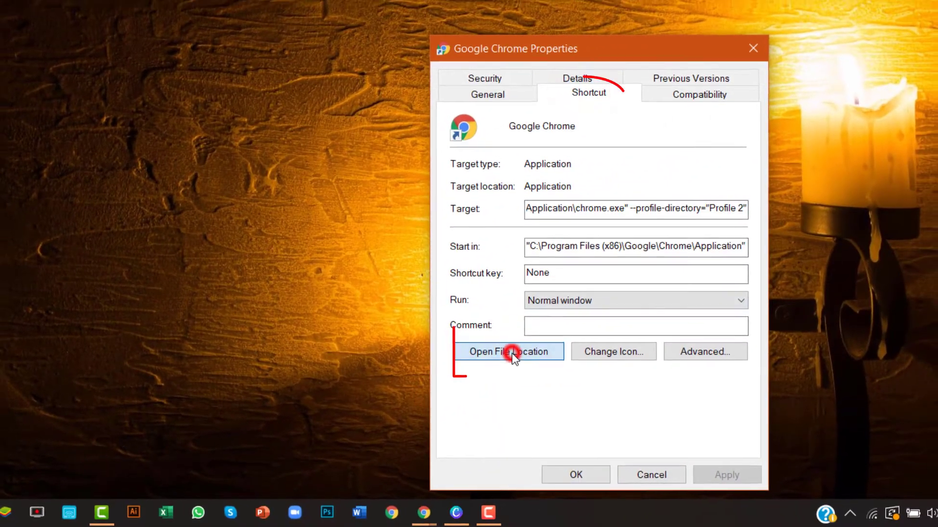
pyautogui.click(508, 352)
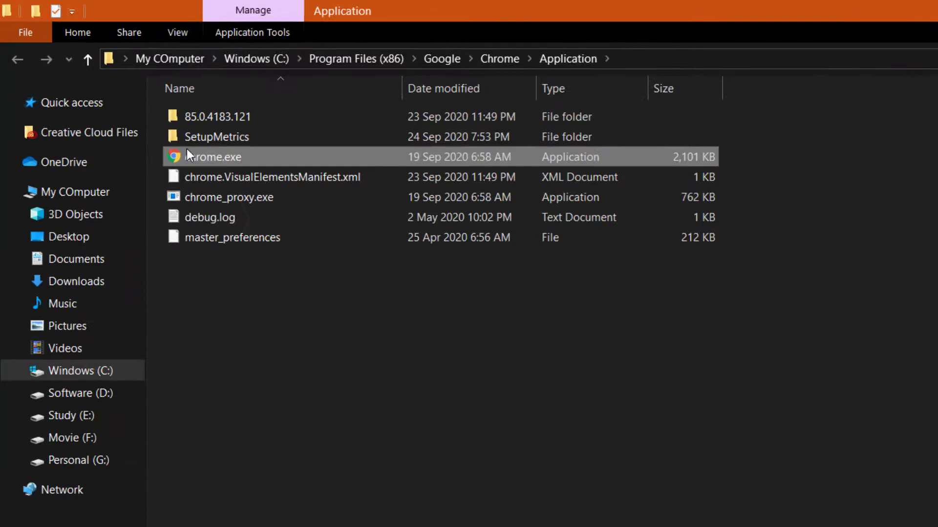
pyautogui.moveTo(337, 166)
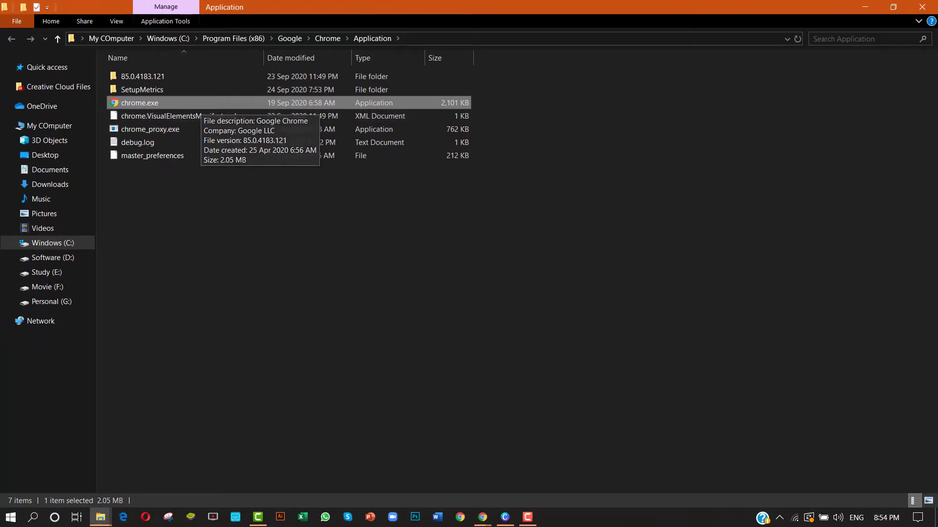
# Bring up the Start menu's list of installed apps.
pyautogui.click(9, 518)
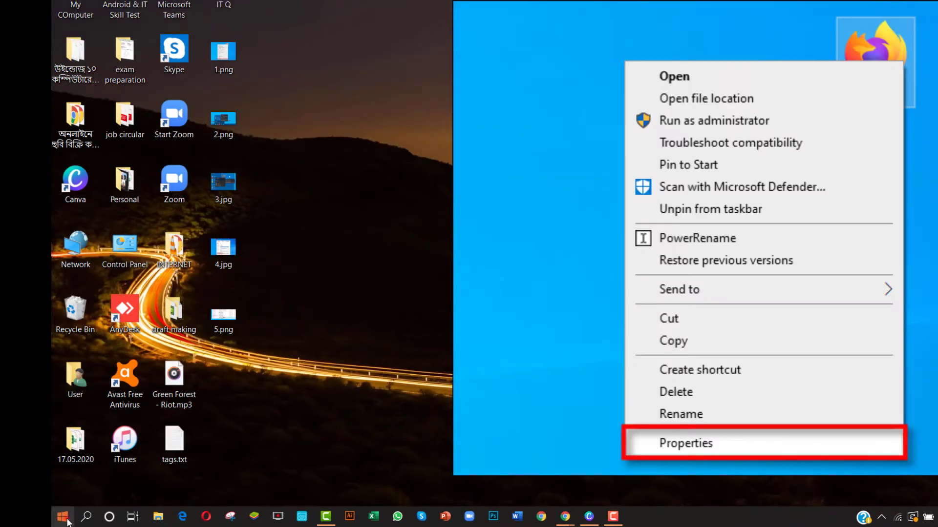
pyautogui.click(63, 517)
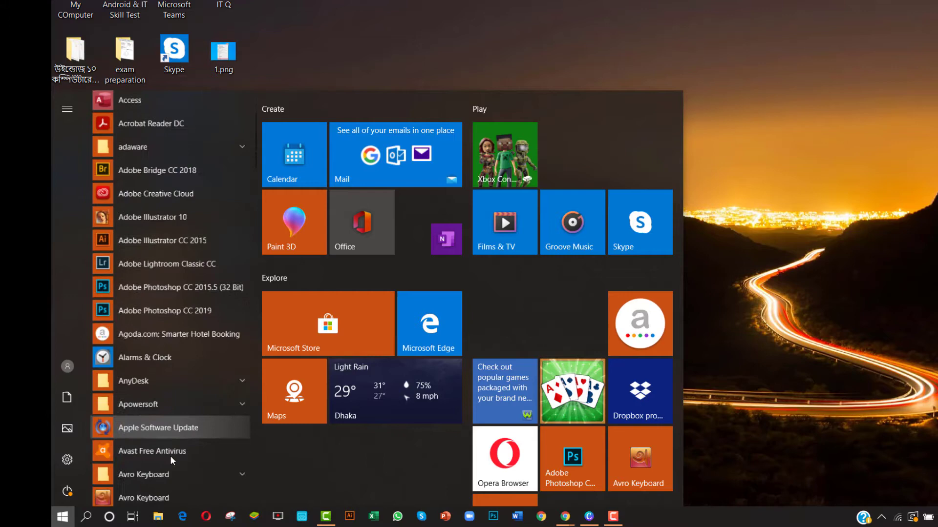
# Open the AnyDesk shortcut's Start Menu Programs folder via More > Open file location.
pyautogui.rightClick(684, 284)
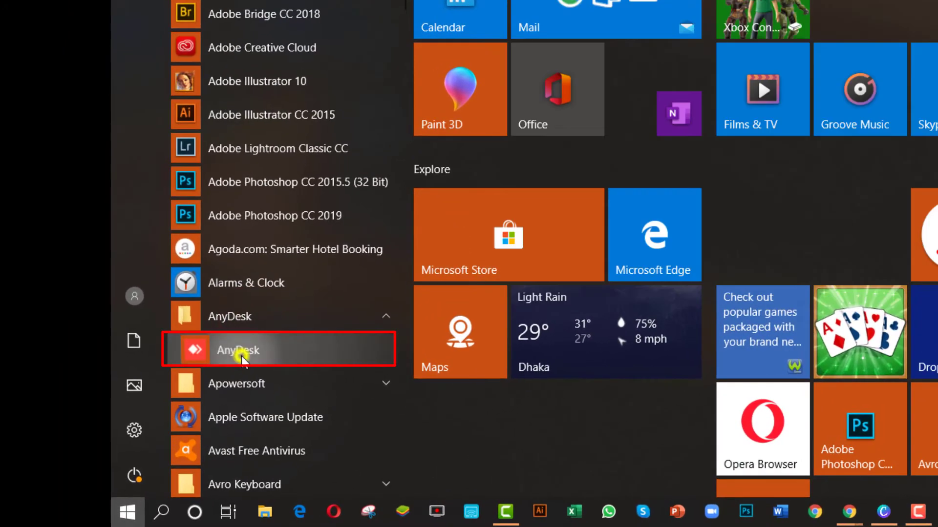
pyautogui.rightClick(239, 350)
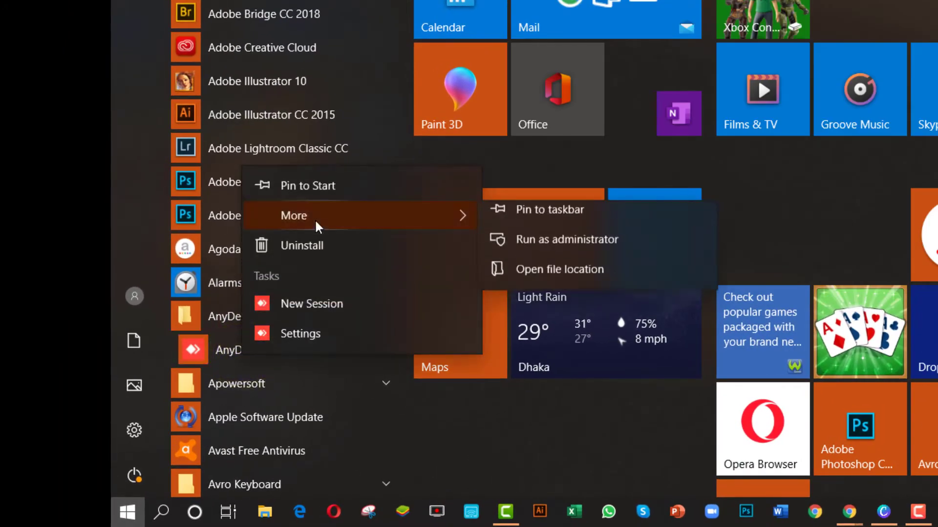
pyautogui.moveTo(566, 280)
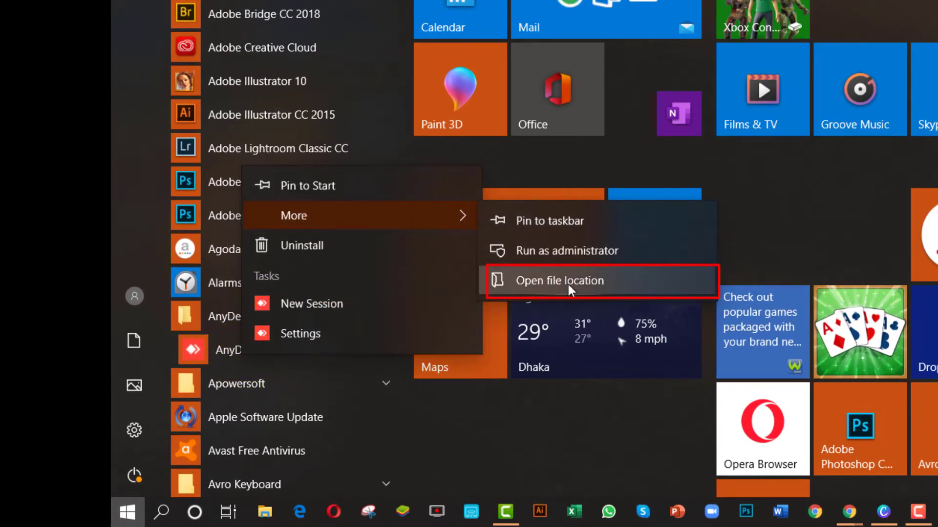
pyautogui.click(559, 281)
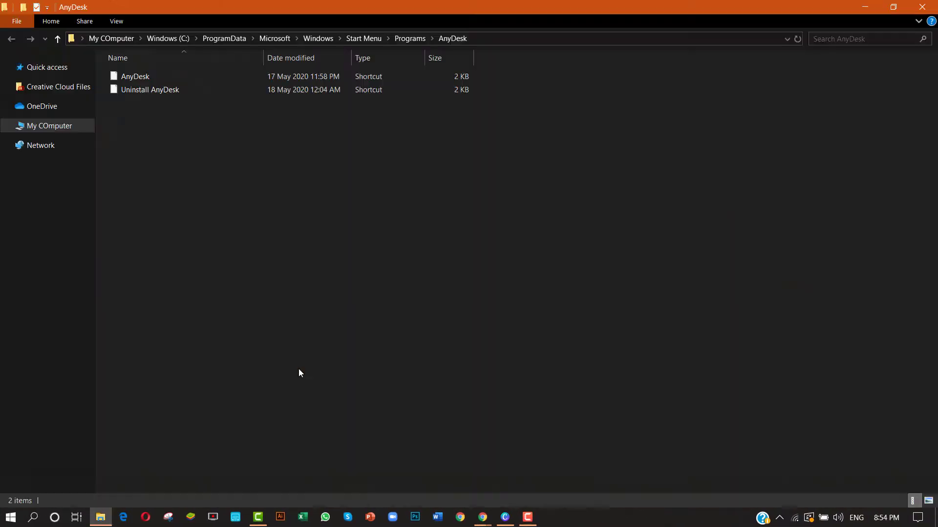
pyautogui.click(135, 76)
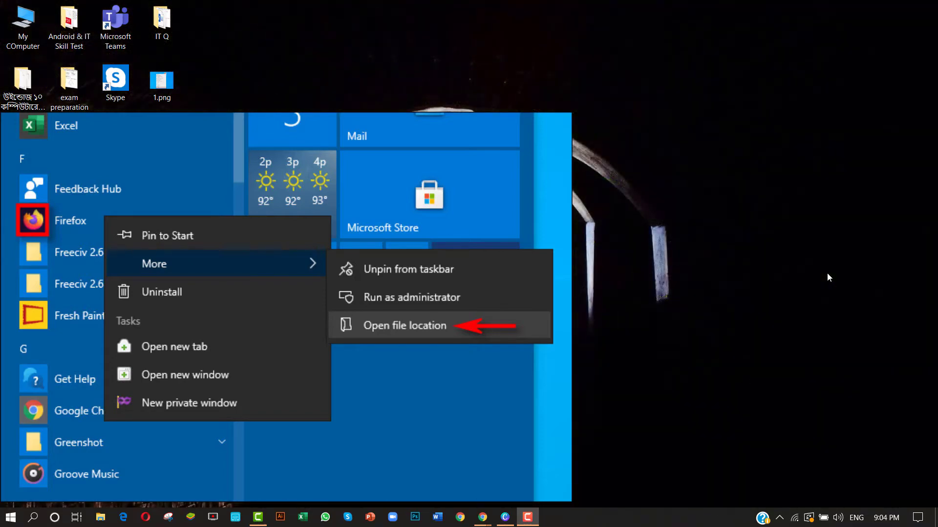
# From the Firefox shortcut's Properties, reveal firefox.exe selected in the Mozilla Firefox folder.
pyautogui.click(404, 325)
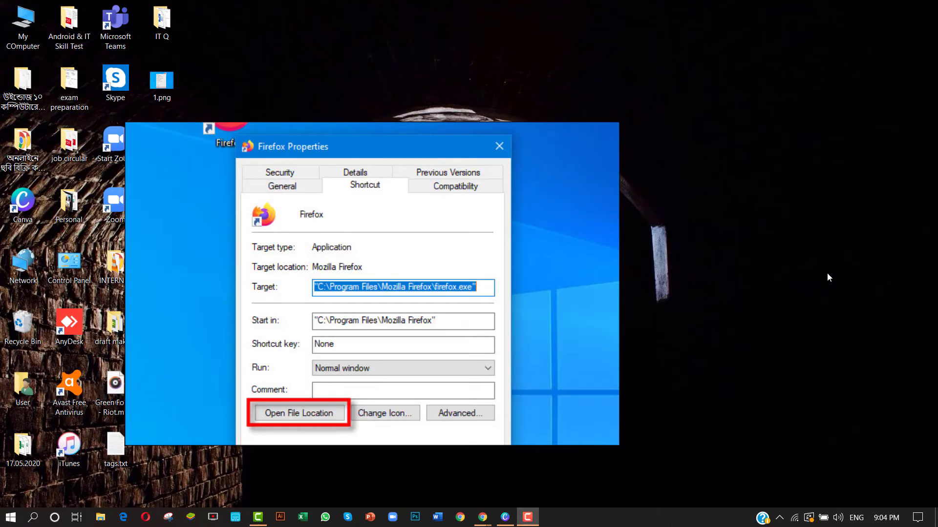
pyautogui.rightClick(829, 278)
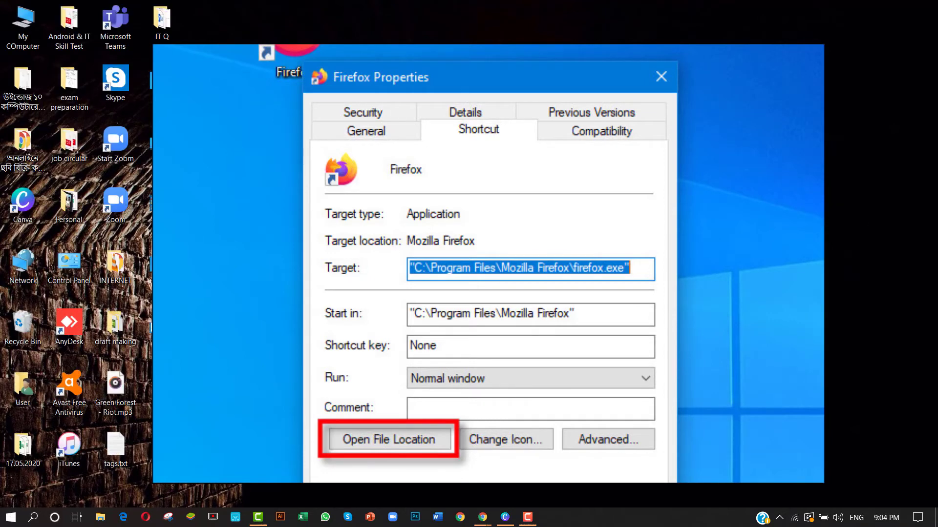
pyautogui.click(388, 438)
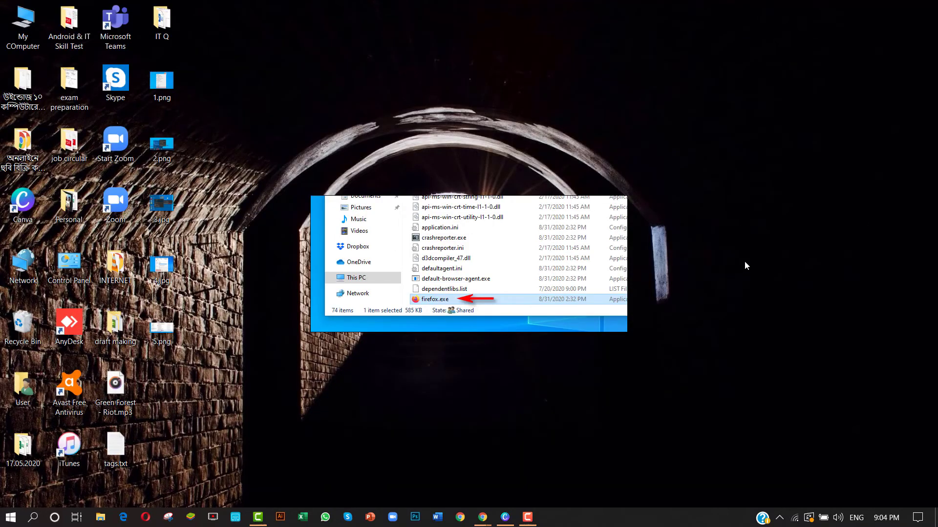
pyautogui.moveTo(743, 233)
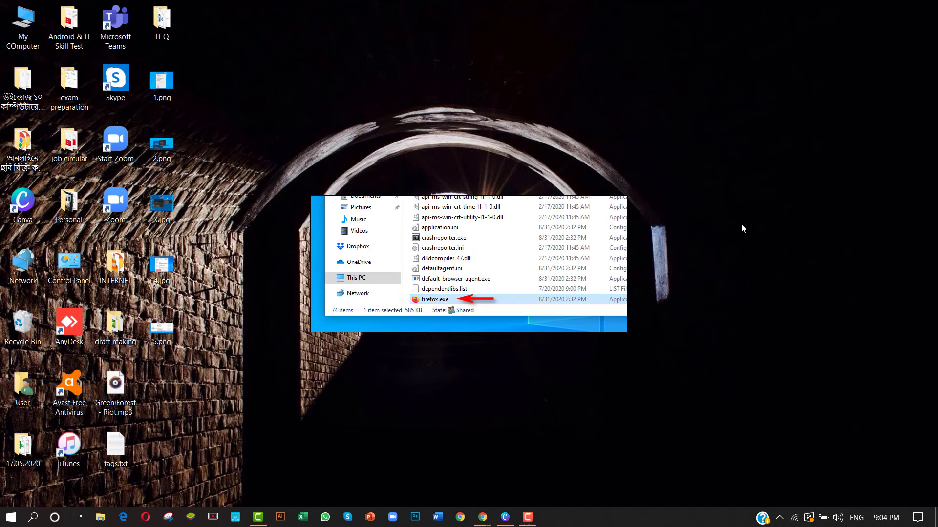
pyautogui.rightClick(742, 228)
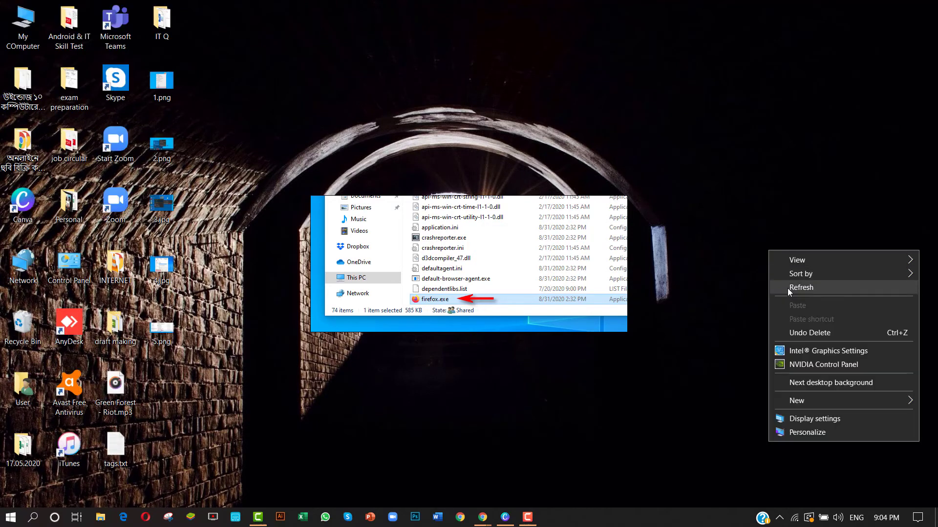
pyautogui.click(801, 288)
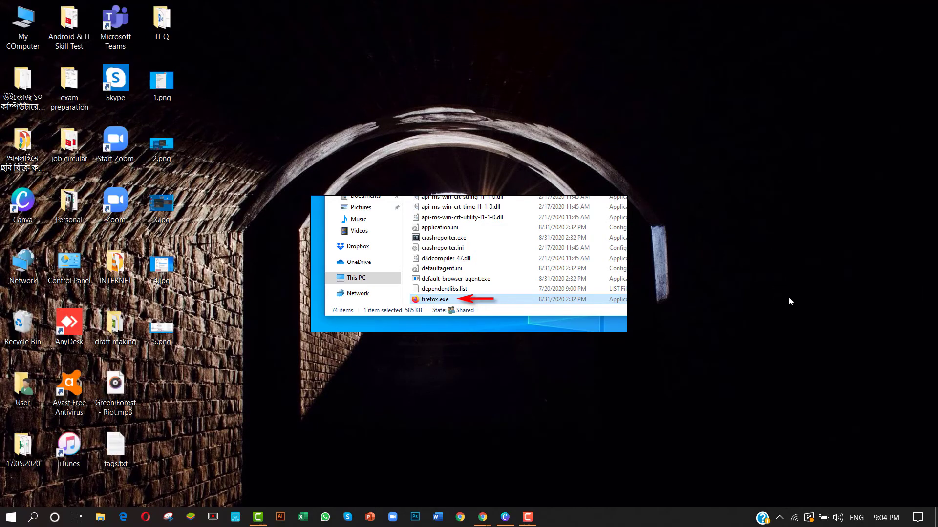
pyautogui.moveTo(778, 314)
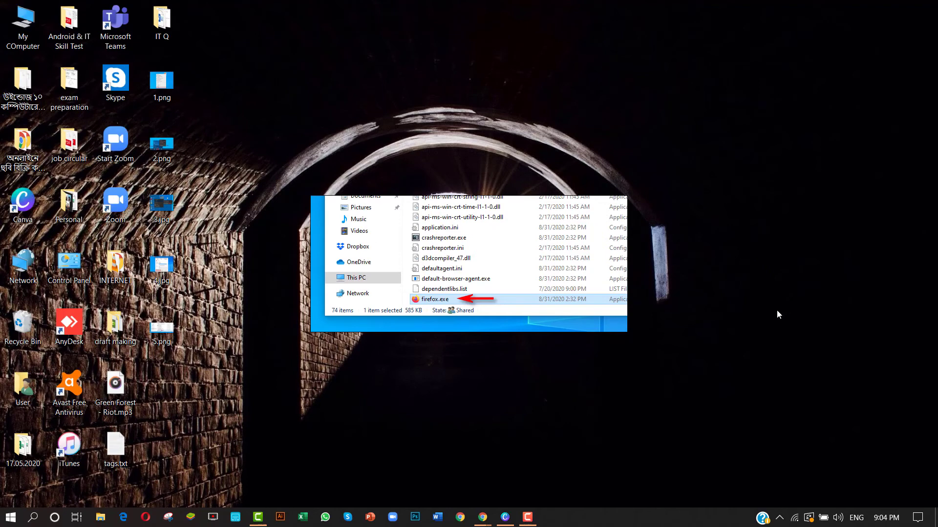
pyautogui.rightClick(435, 299)
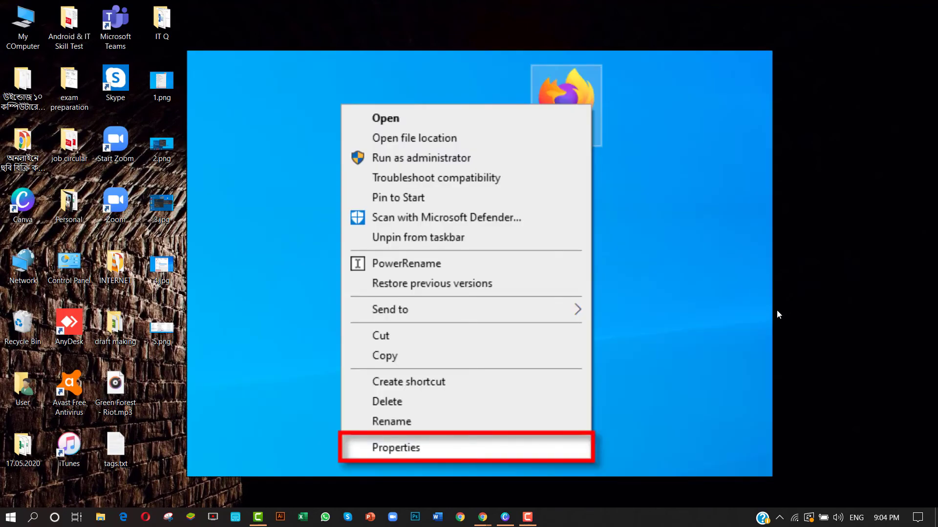
pyautogui.rightClick(375, 400)
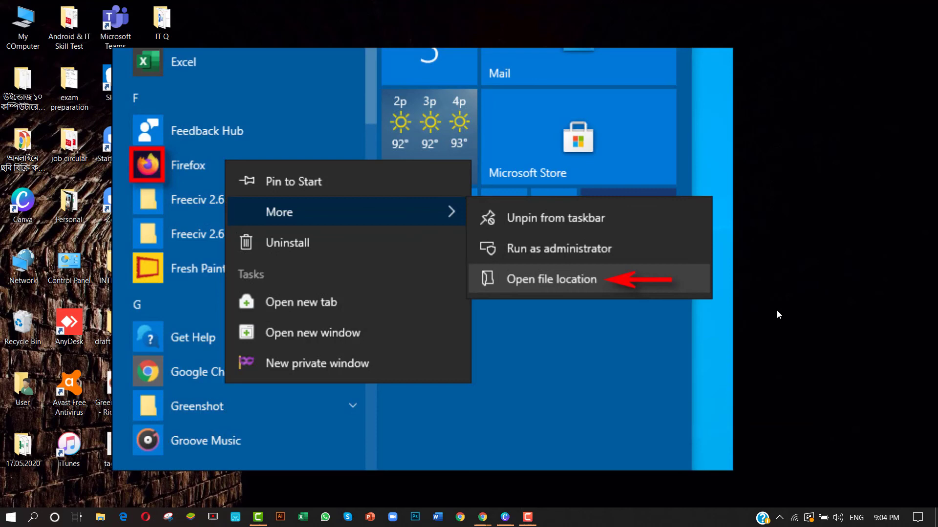
pyautogui.click(551, 279)
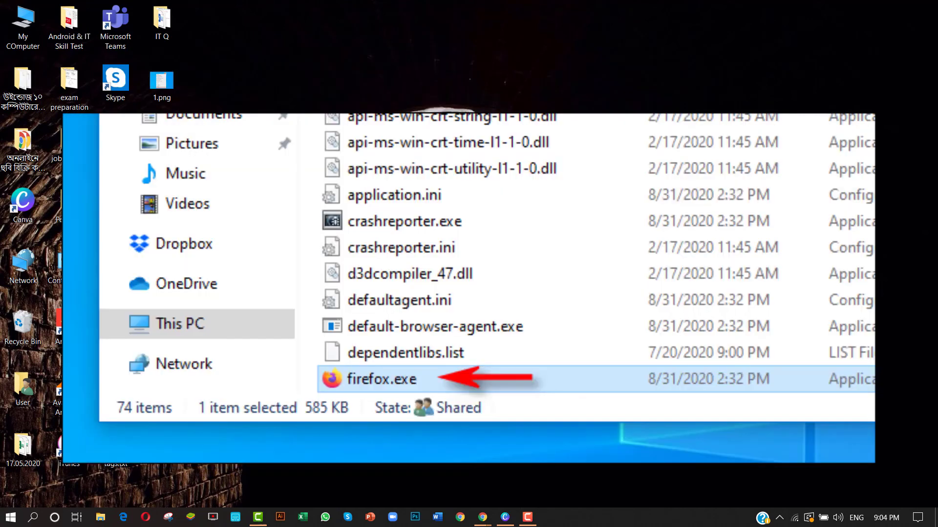